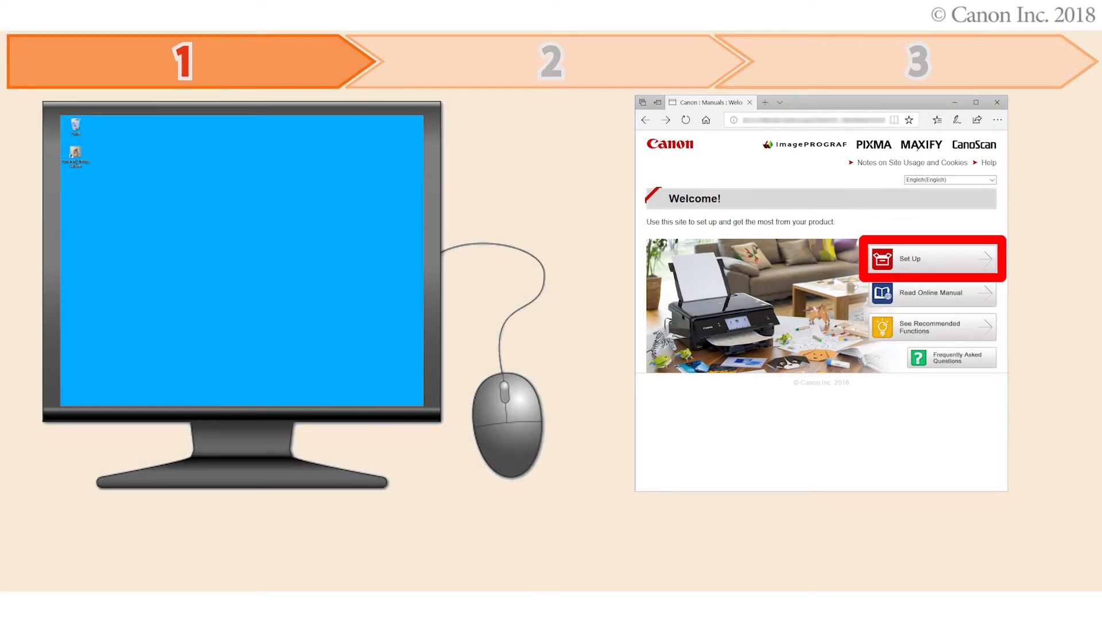
click(931, 259)
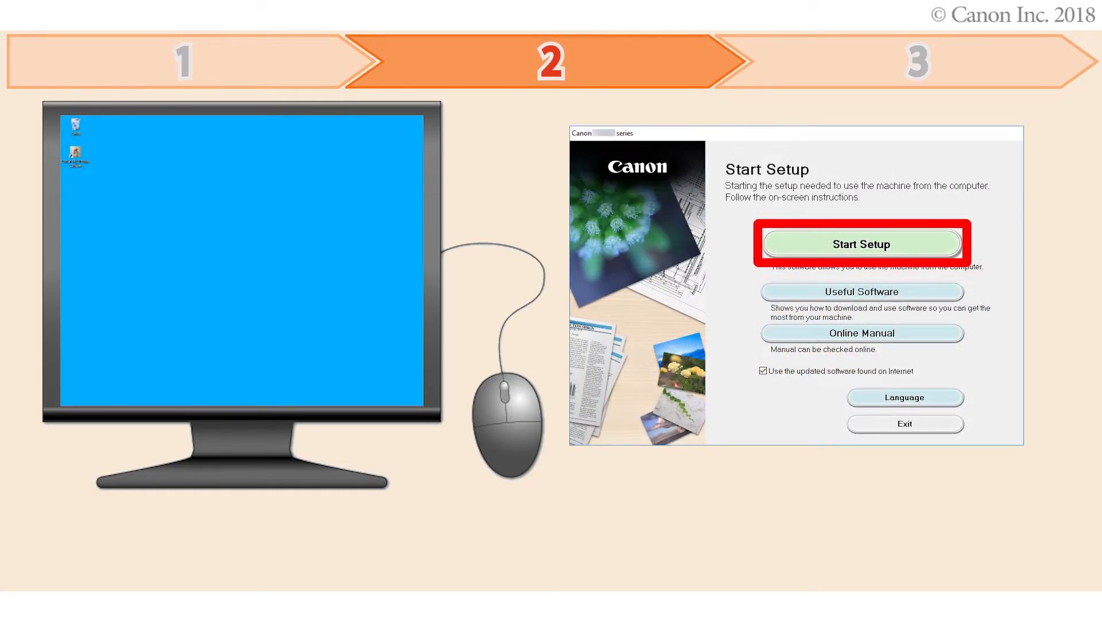
click(862, 243)
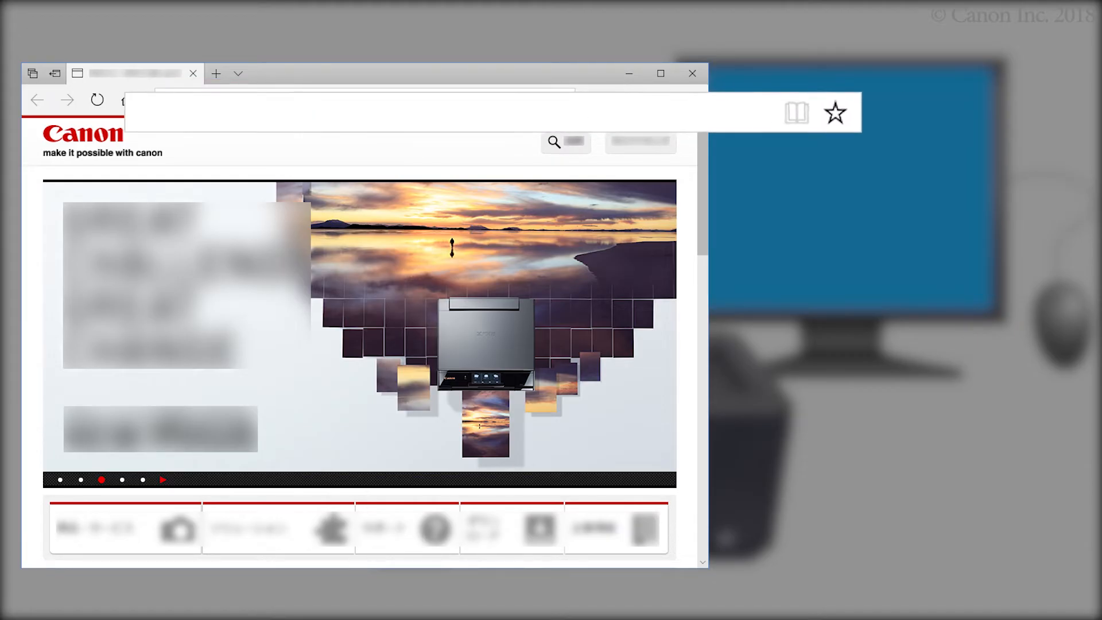
text(http://)
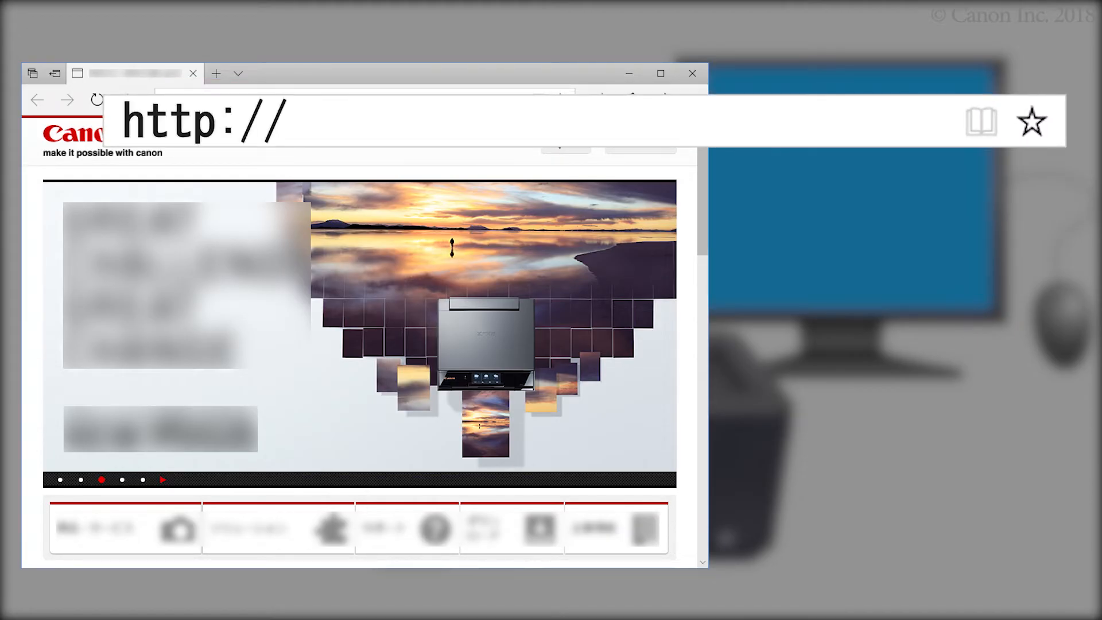
text(ij.start.canon)
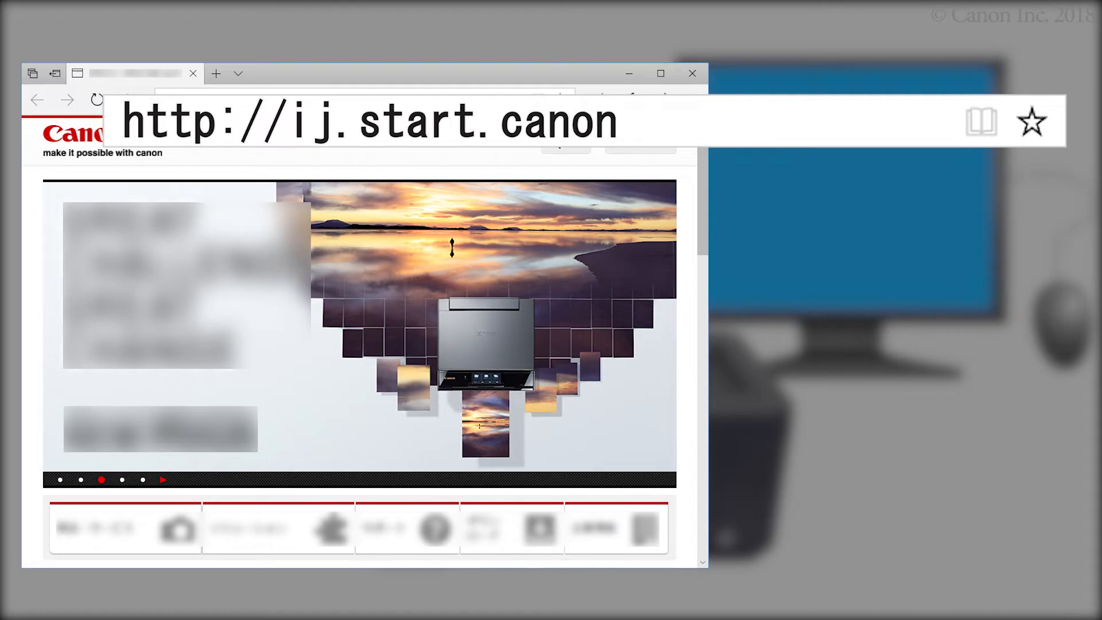
key(Enter)
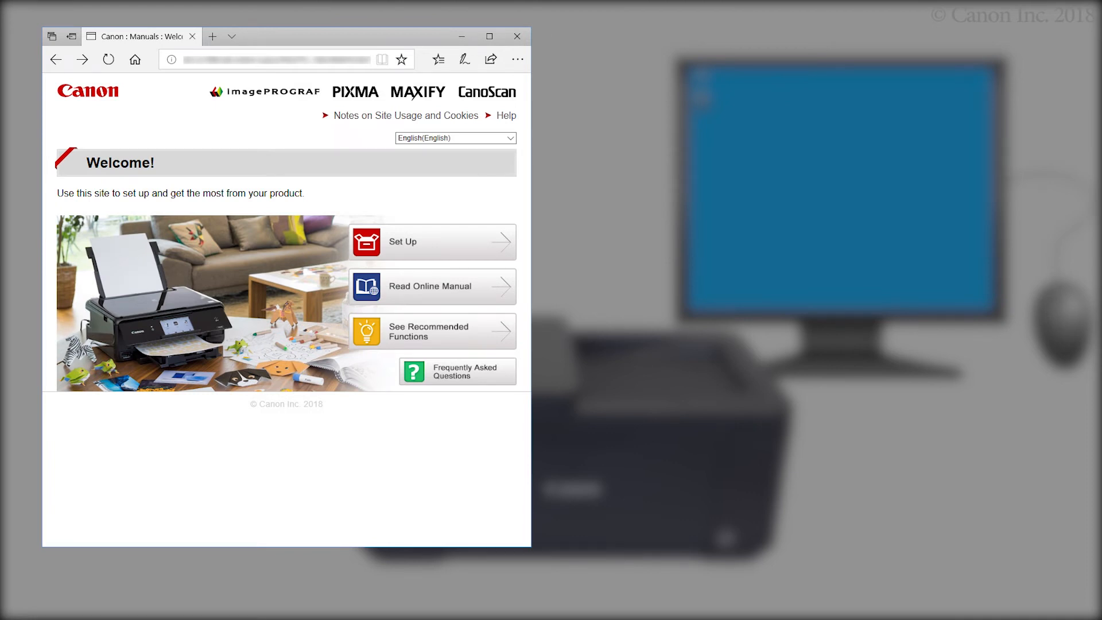
Enter Set Up, search for printer model TR45 and submit with Go.
click(430, 240)
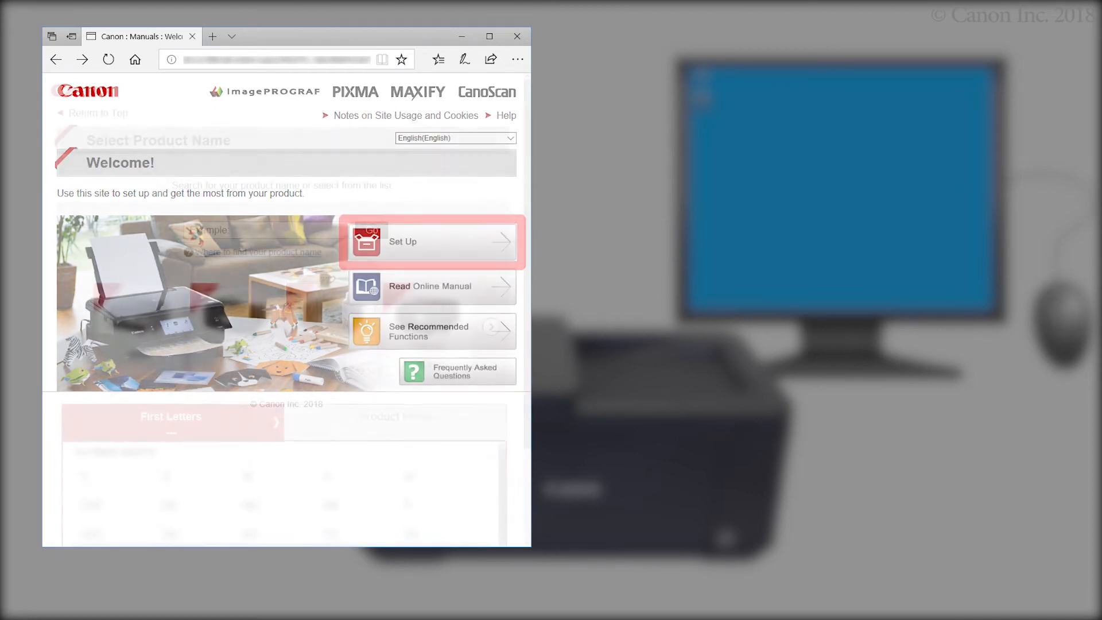
click(428, 242)
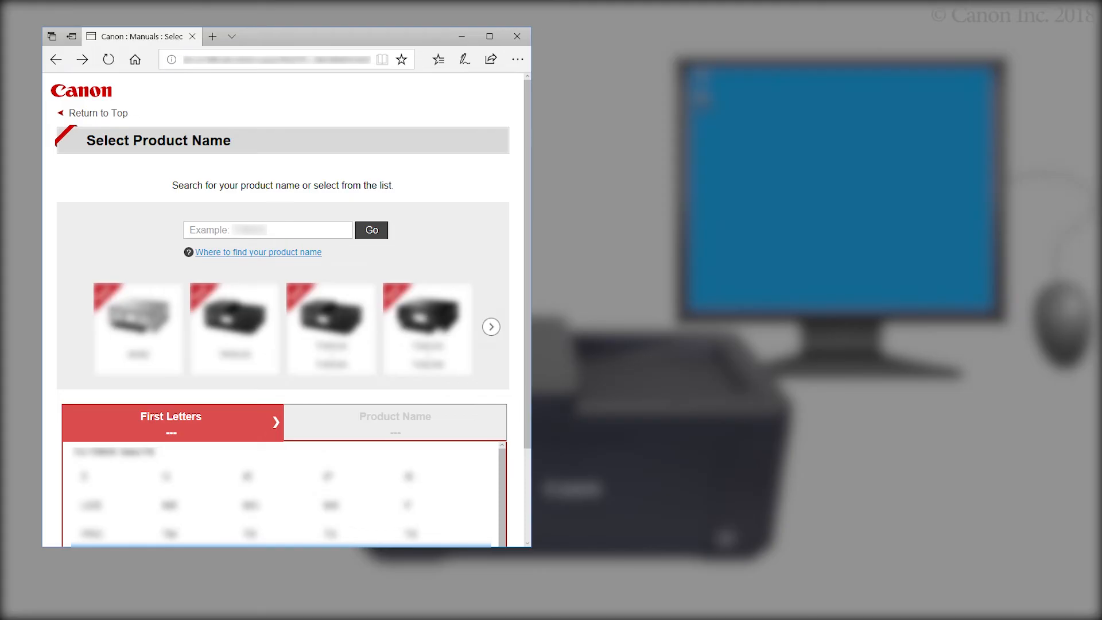
click(267, 229)
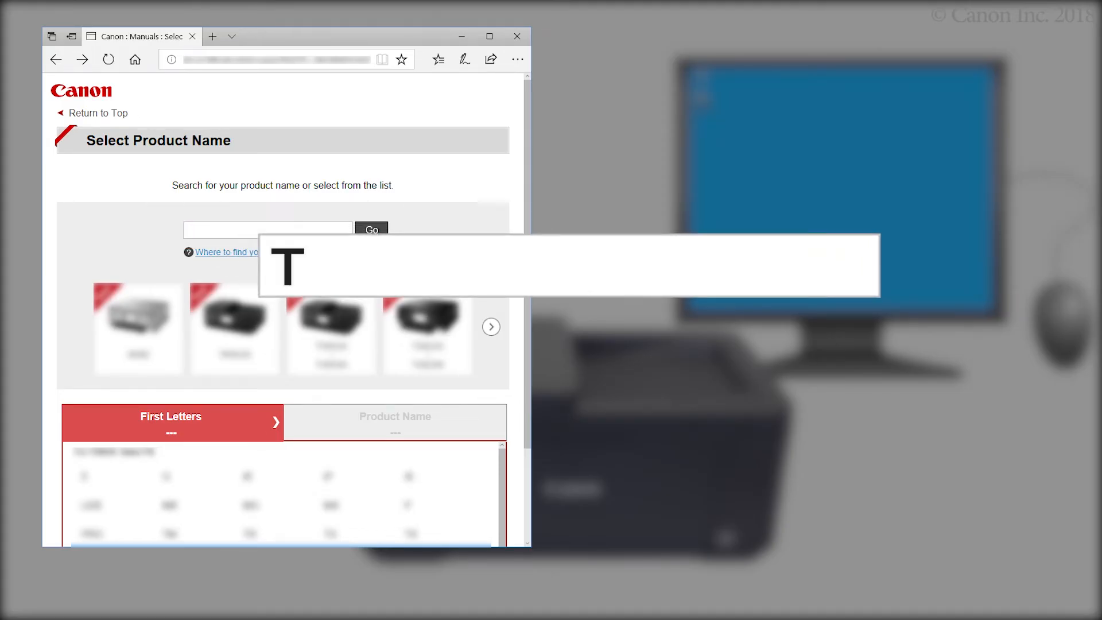
text(R45)
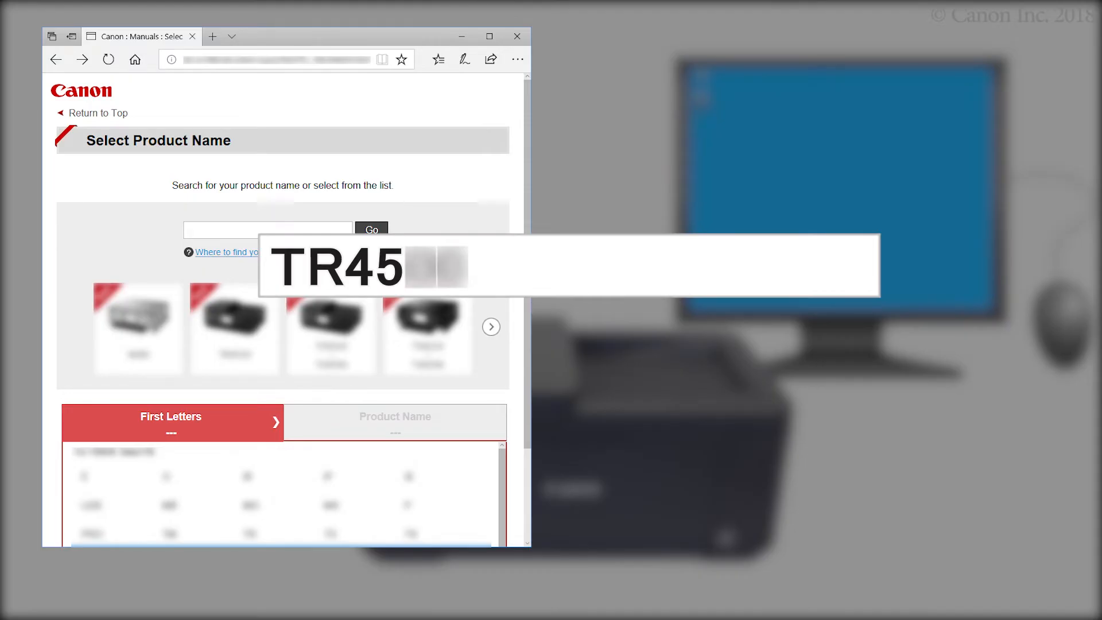
text(TR45)
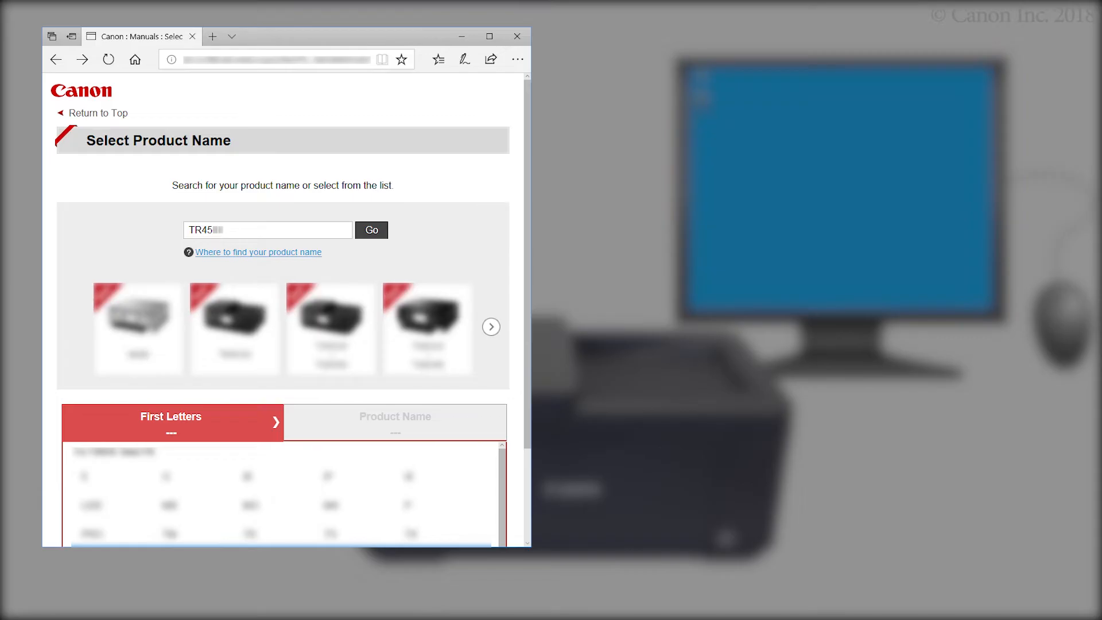
click(371, 229)
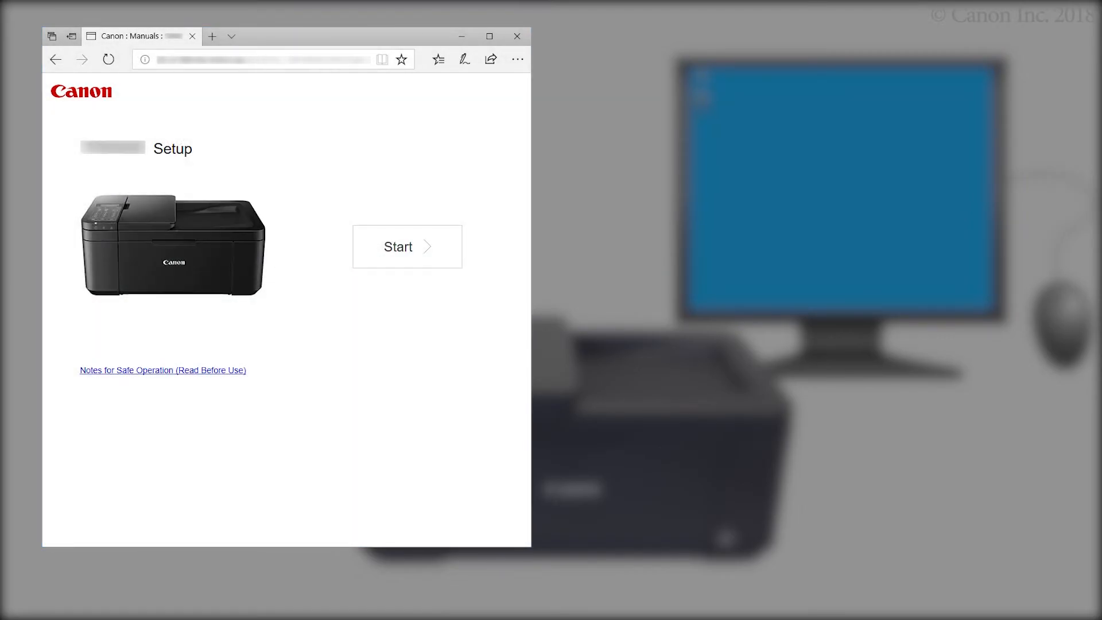
Start the setup guide, skip to Connecting to a Computer and download the Windows setup software.
click(406, 246)
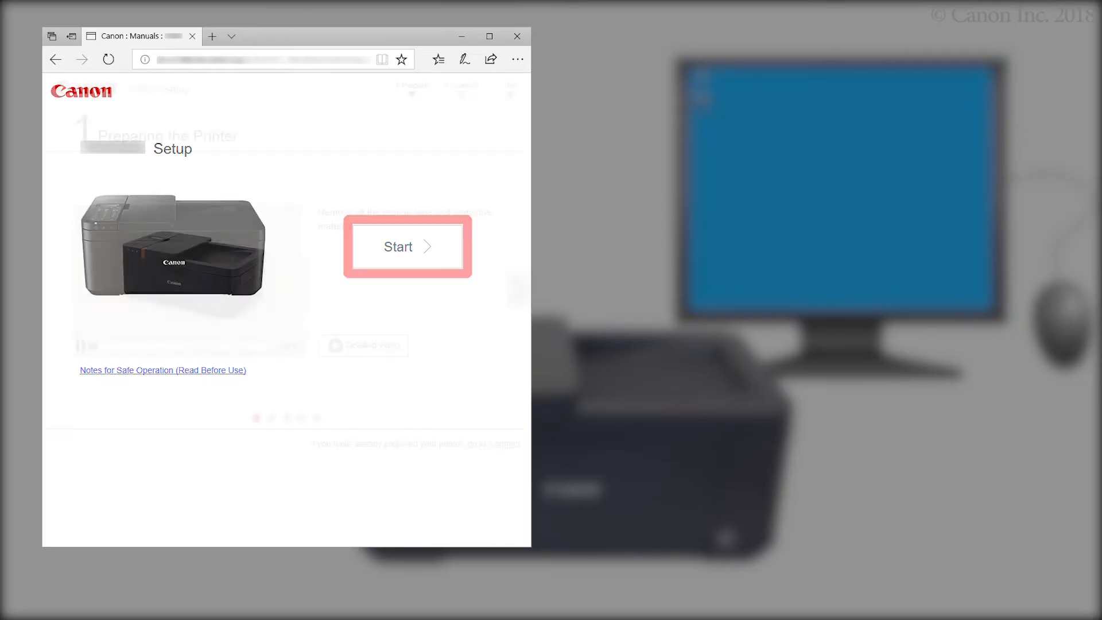
click(406, 246)
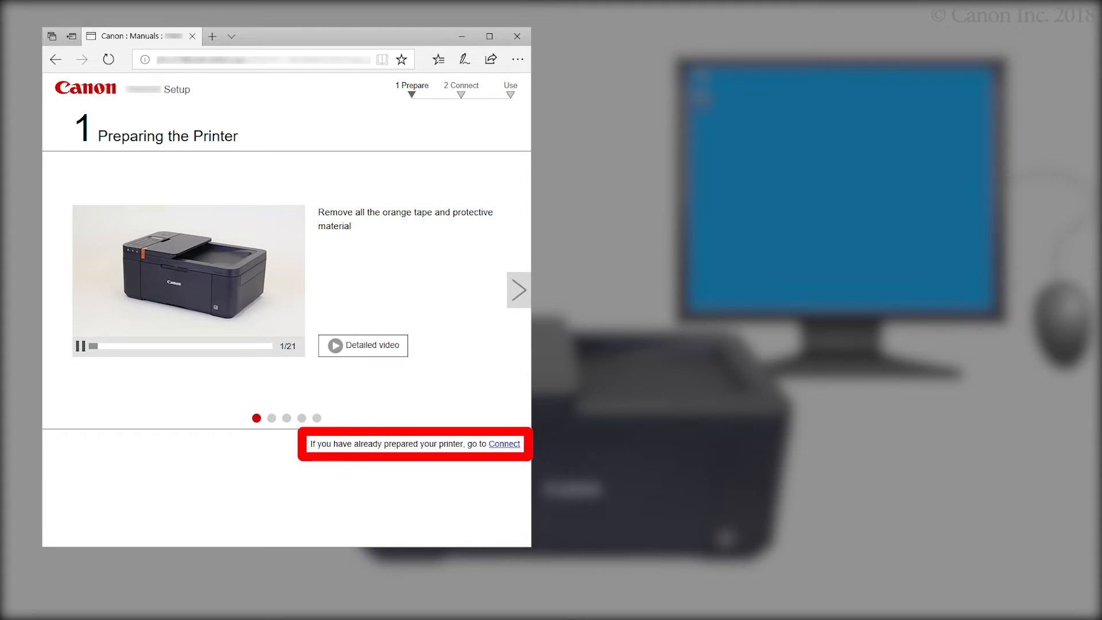
click(503, 443)
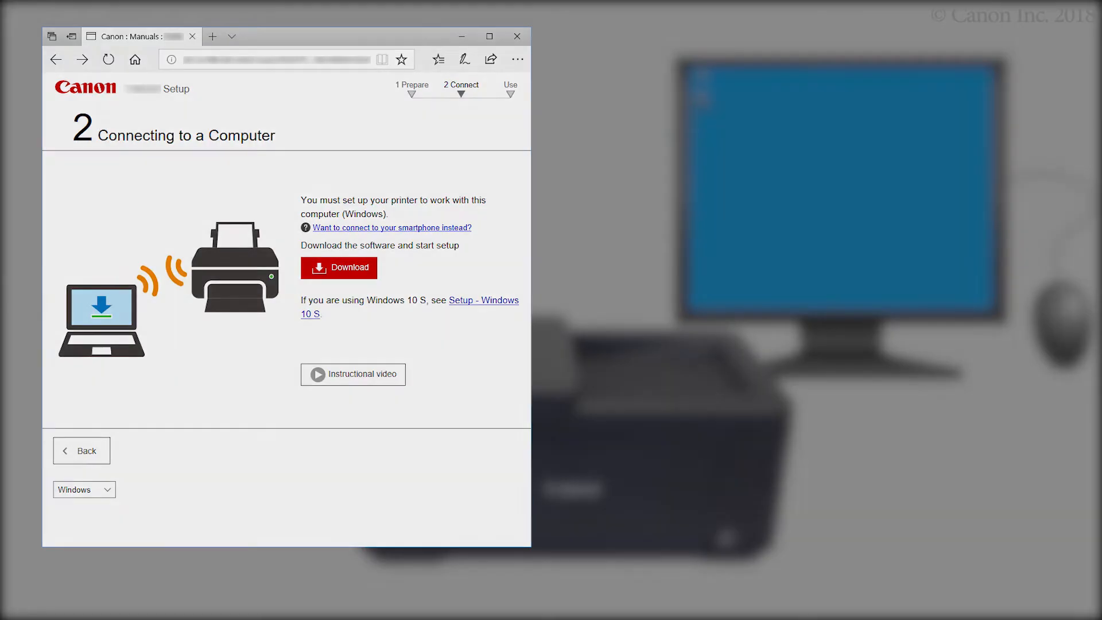
click(337, 268)
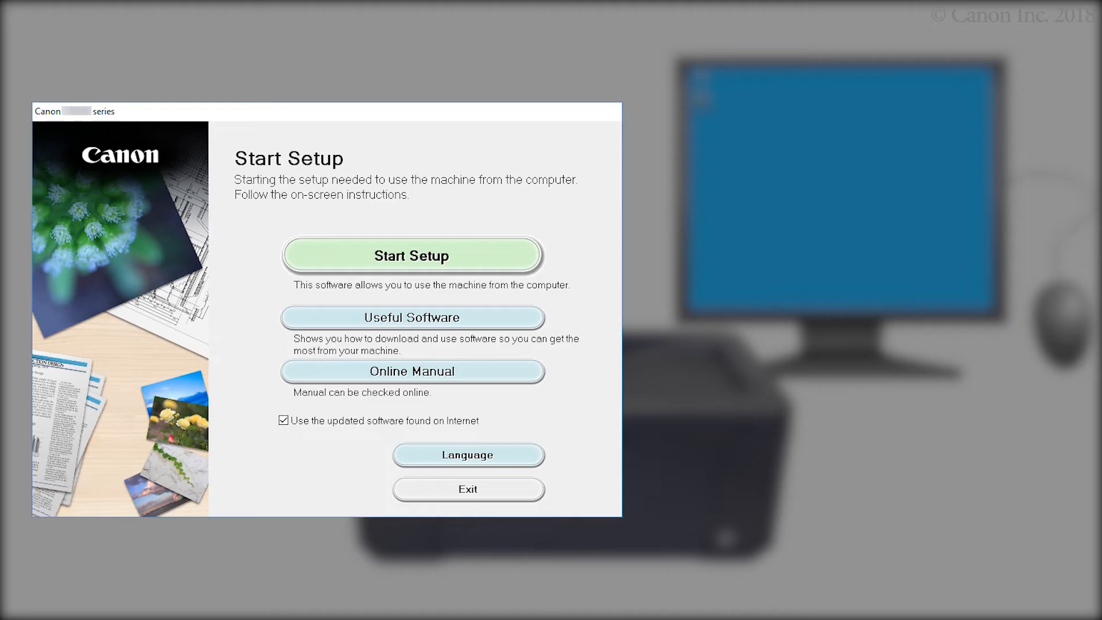
Start printer setup and continue past the firewall security notice.
click(412, 255)
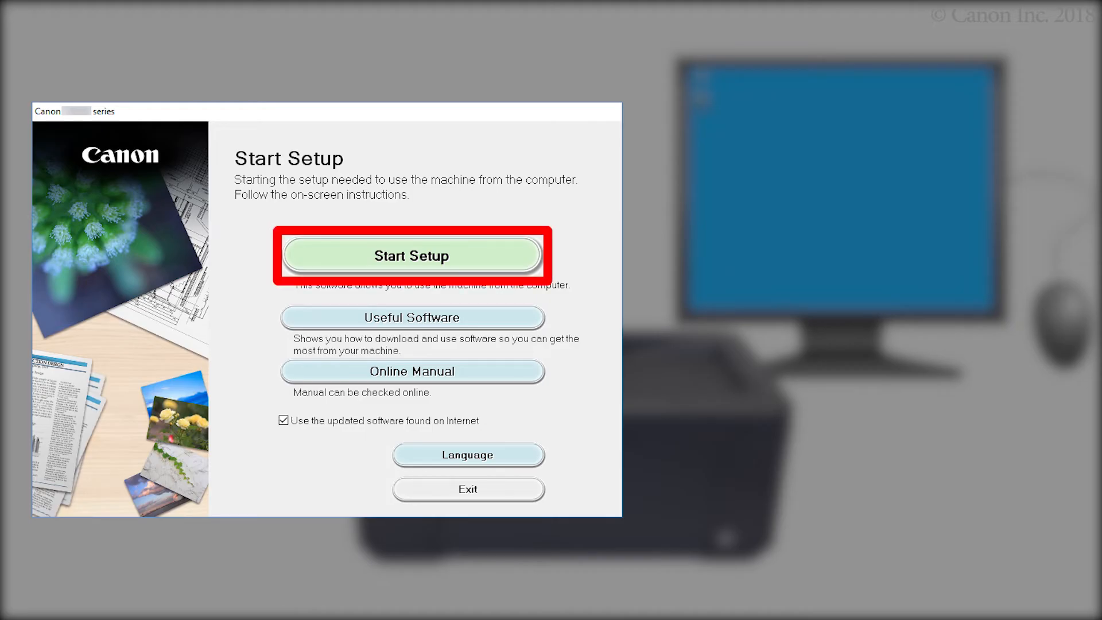
click(412, 255)
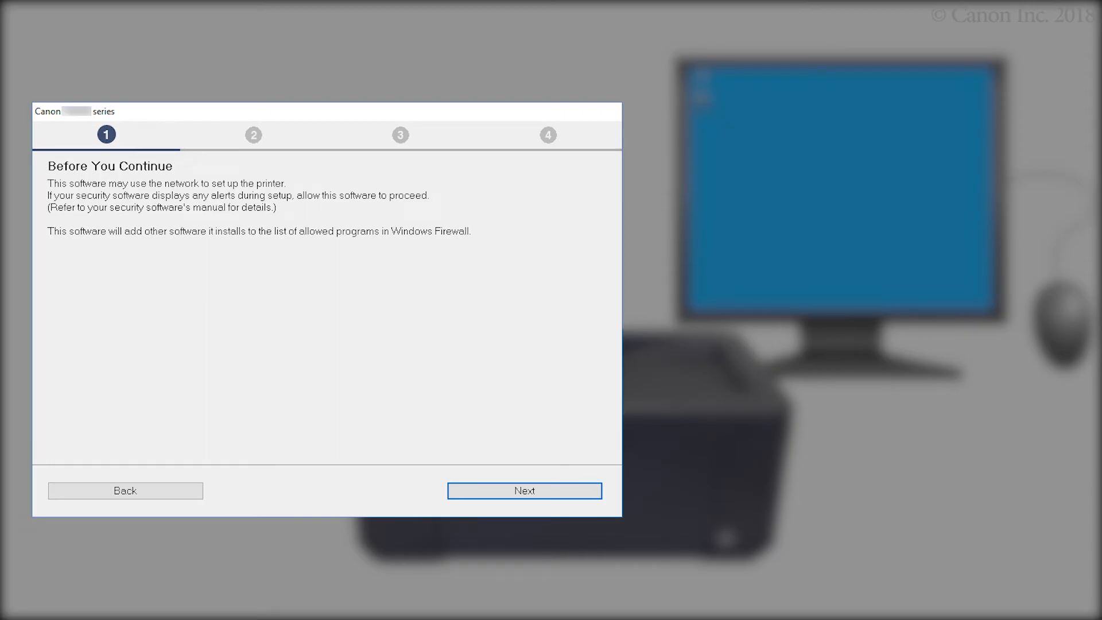
click(524, 490)
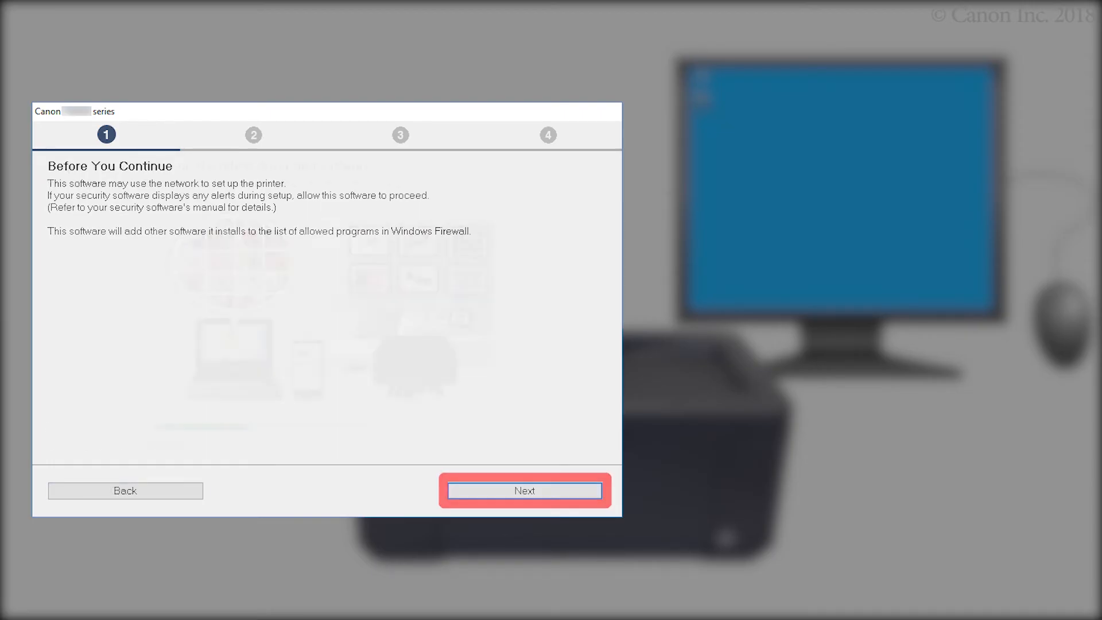
click(523, 490)
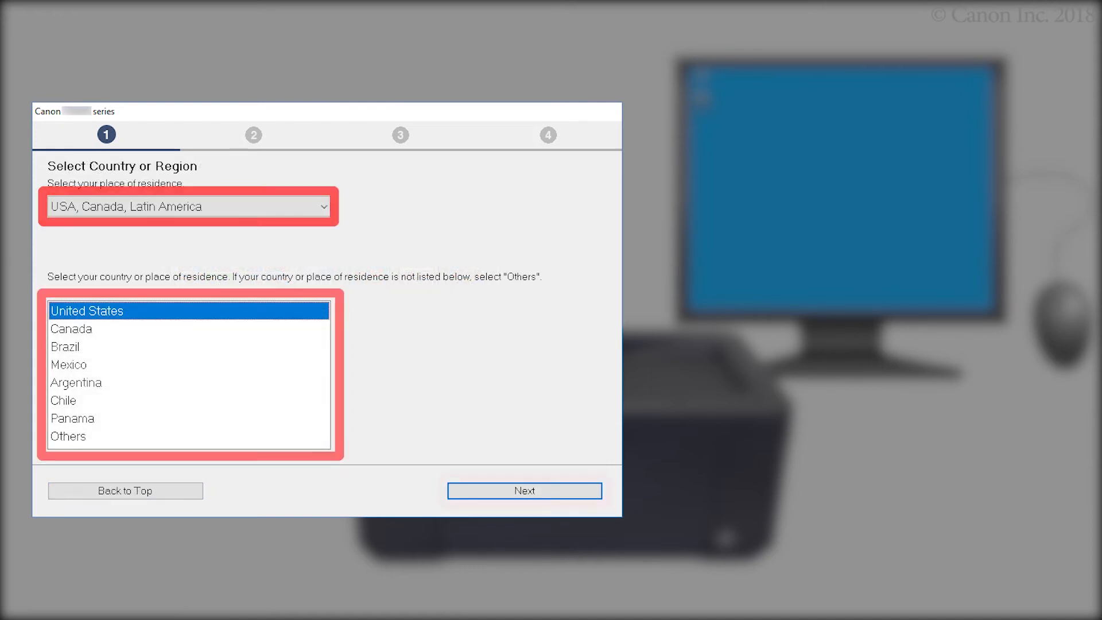
Choose United States as the region and accept the license agreement with Yes.
click(523, 490)
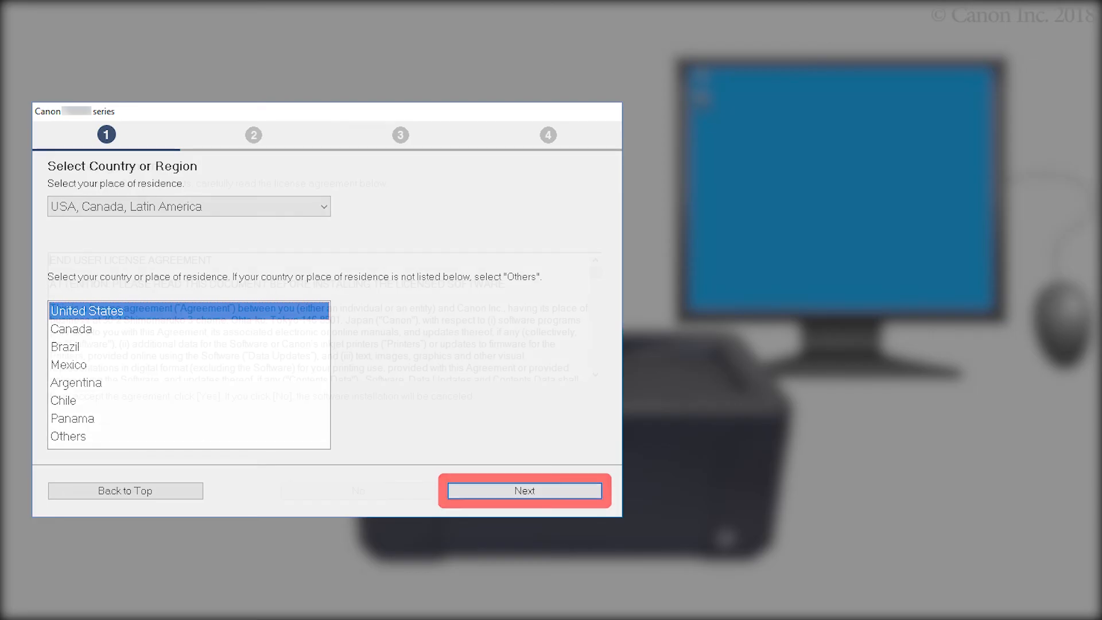
click(523, 490)
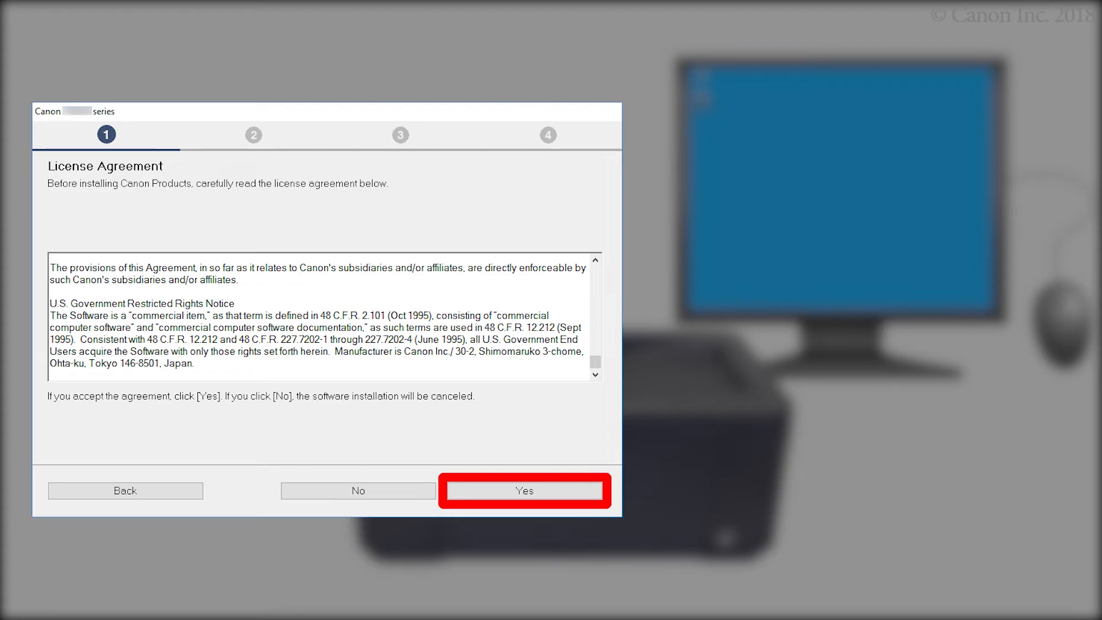
click(524, 490)
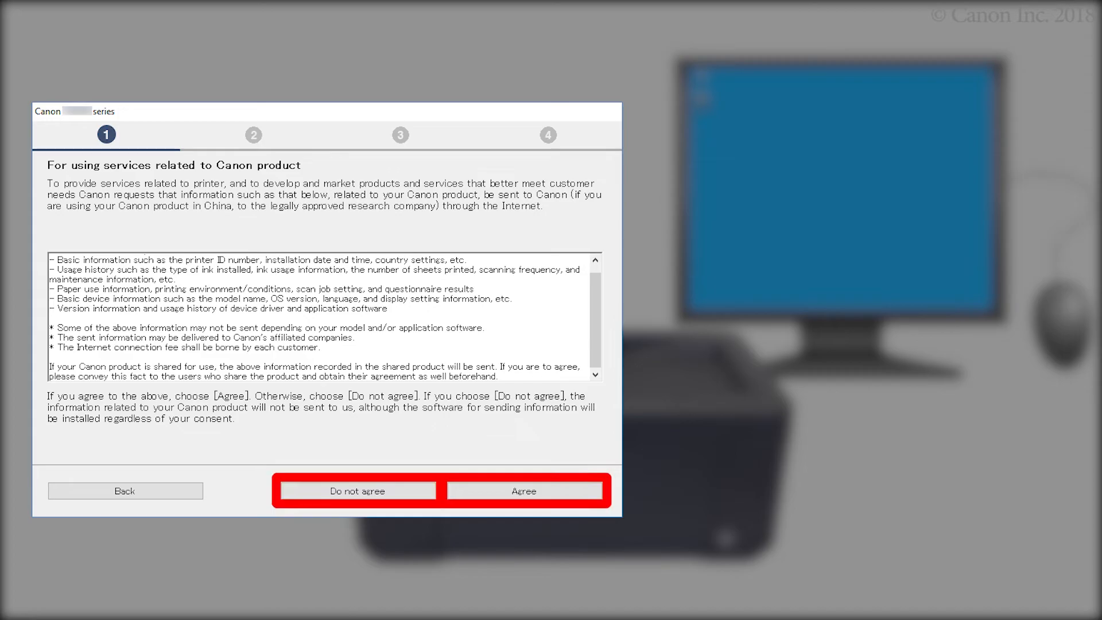
Answer the Canon services data-sharing consent question.
click(524, 490)
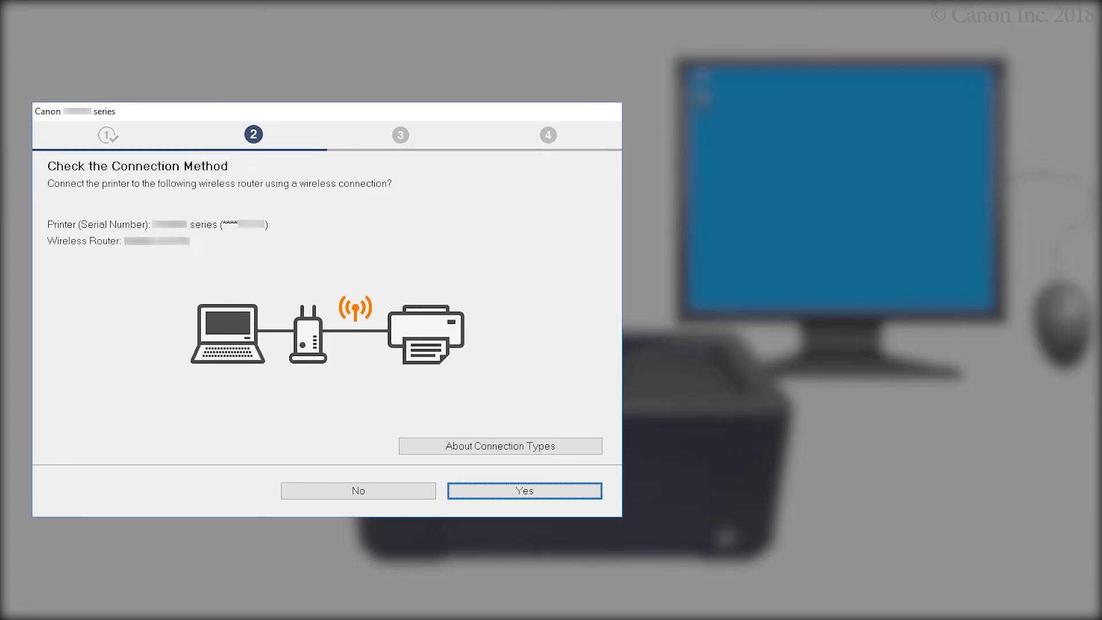
Confirm wireless connection through the router and continue once Connection completed shows.
click(523, 490)
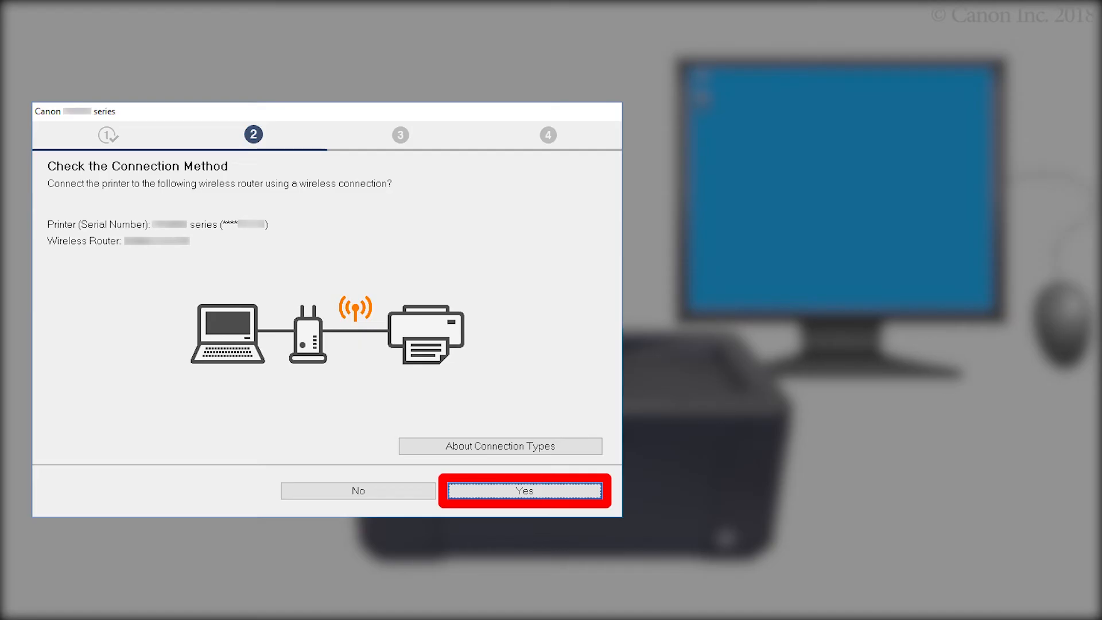
click(523, 490)
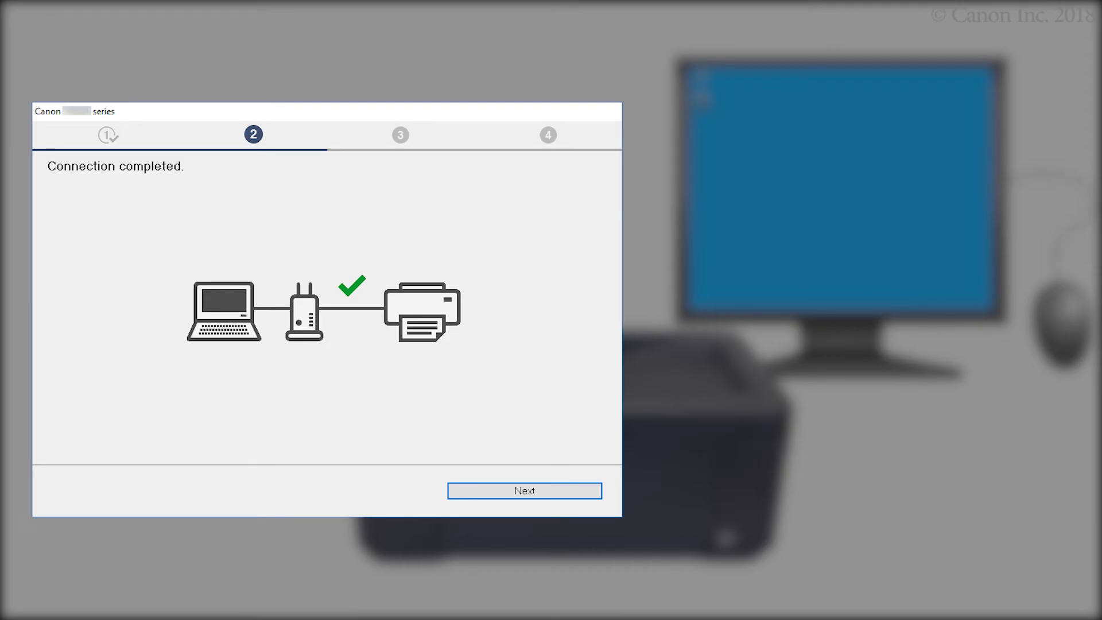
click(524, 490)
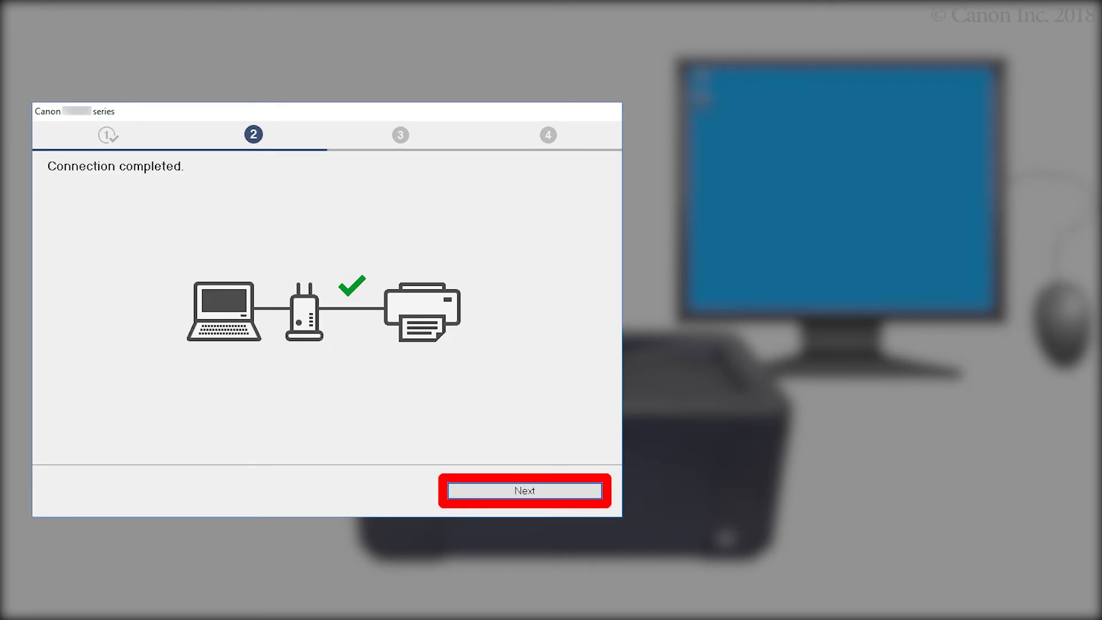
click(525, 490)
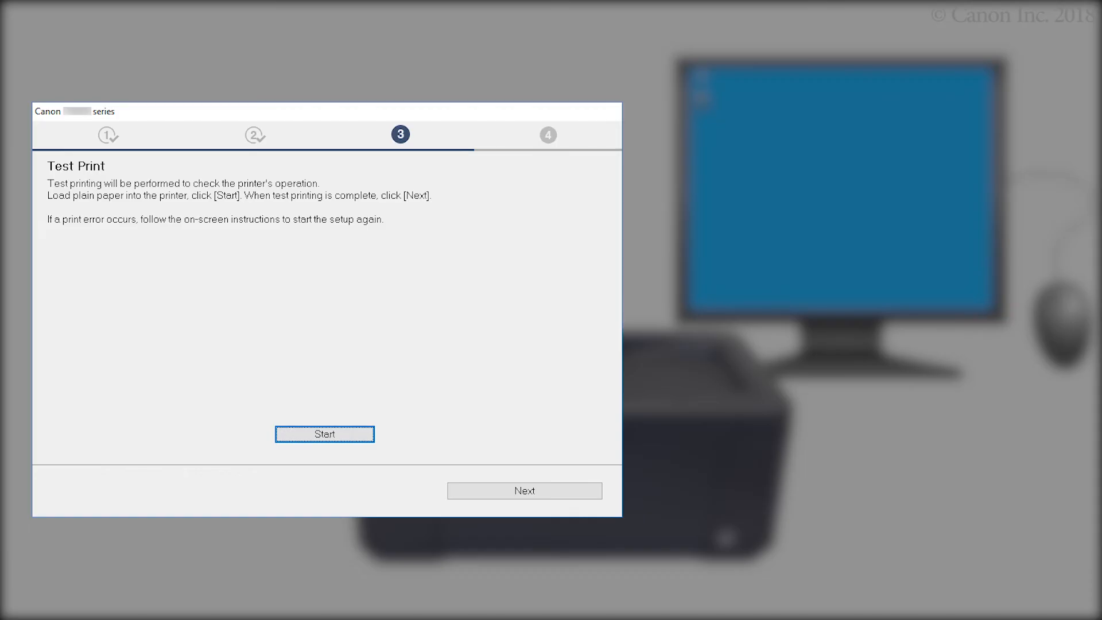
Pass the Test Print step and continue from Setup Complete to the Software Installation List.
click(324, 434)
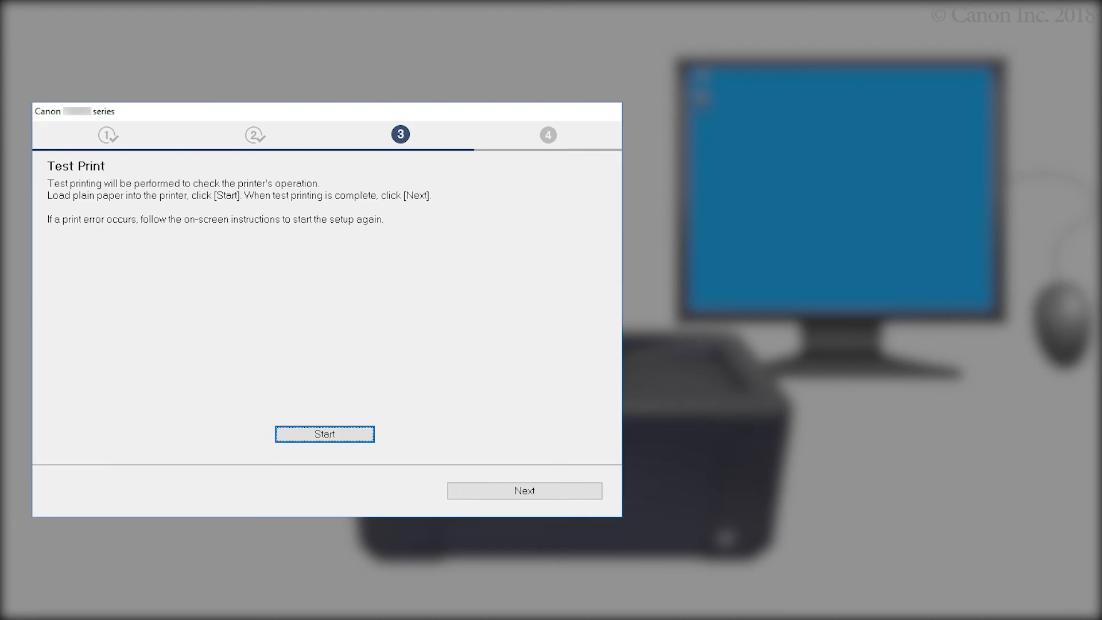
click(523, 490)
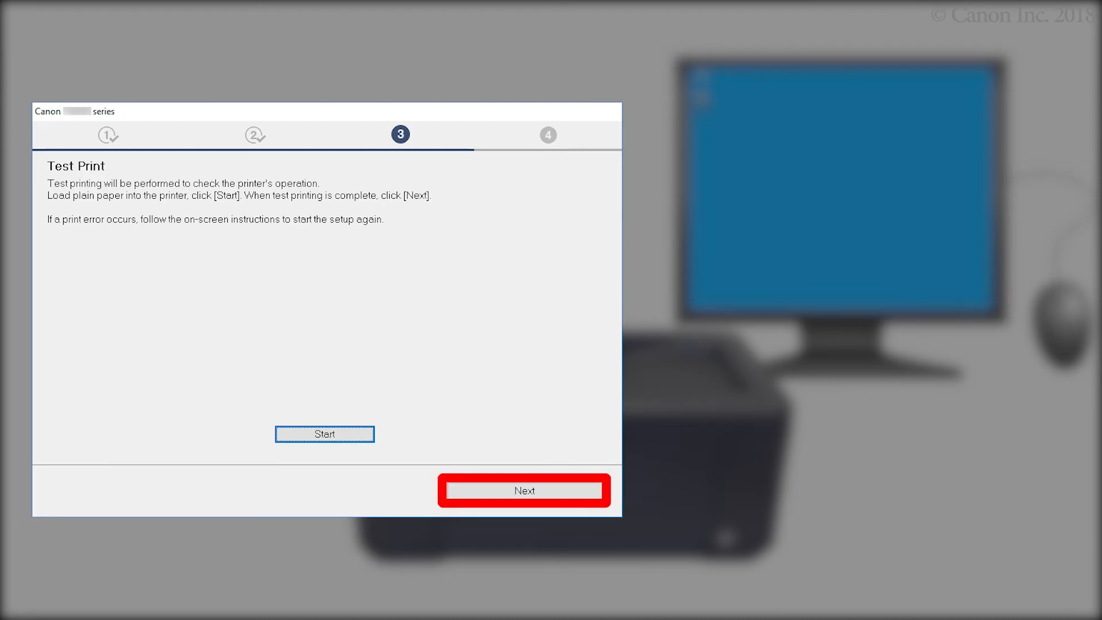
click(523, 490)
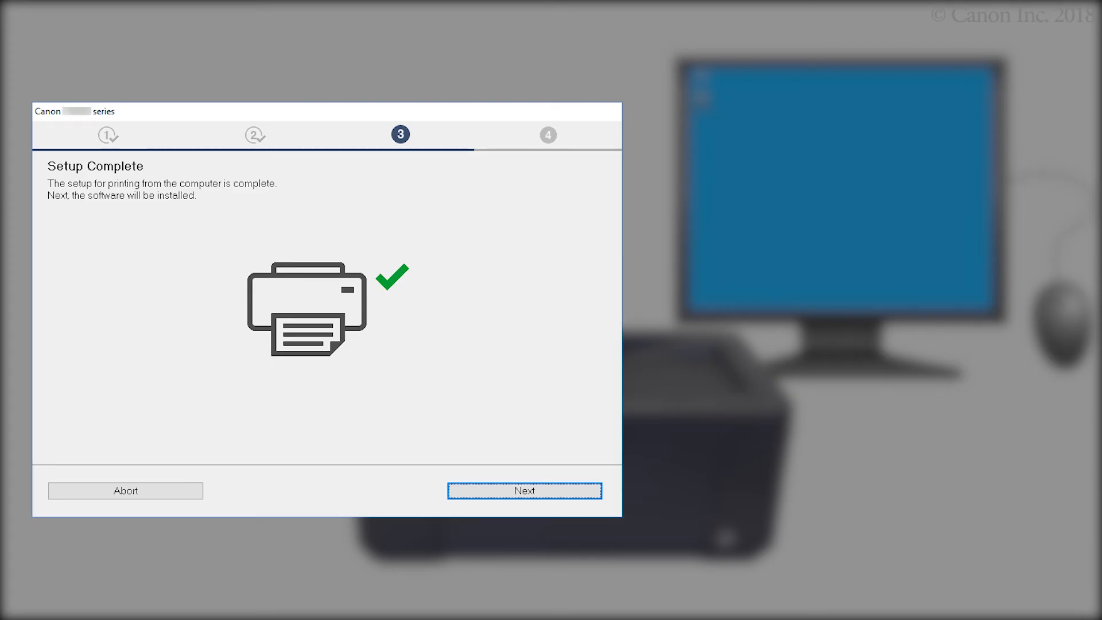
click(524, 490)
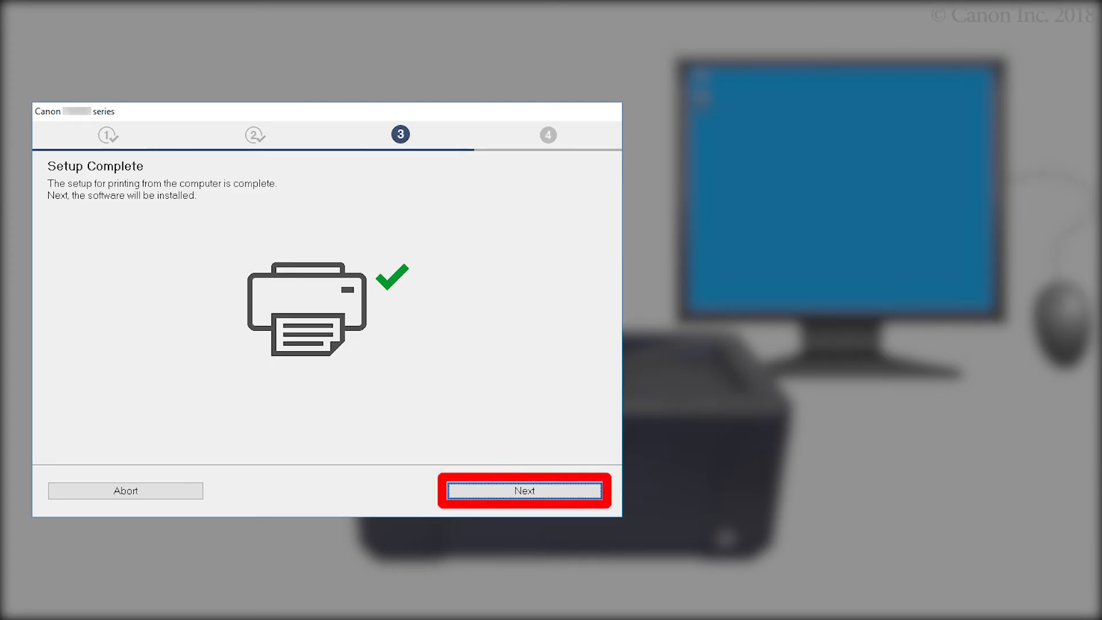
click(524, 490)
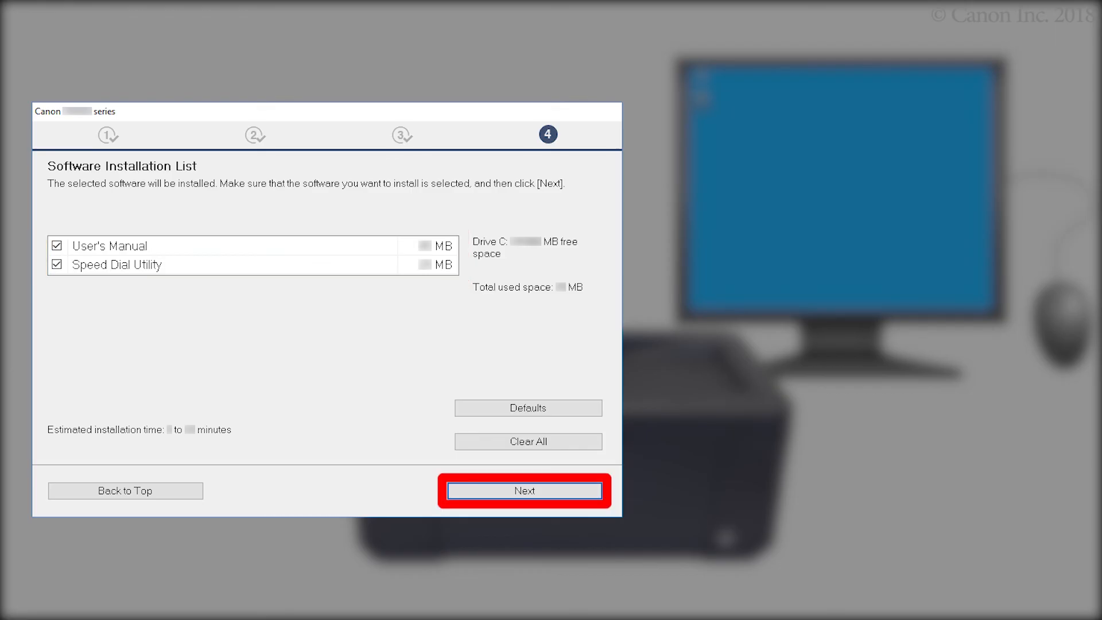
Install User's Manual and Speed Dial Utility and skip smartphone setup to finish installation.
click(523, 490)
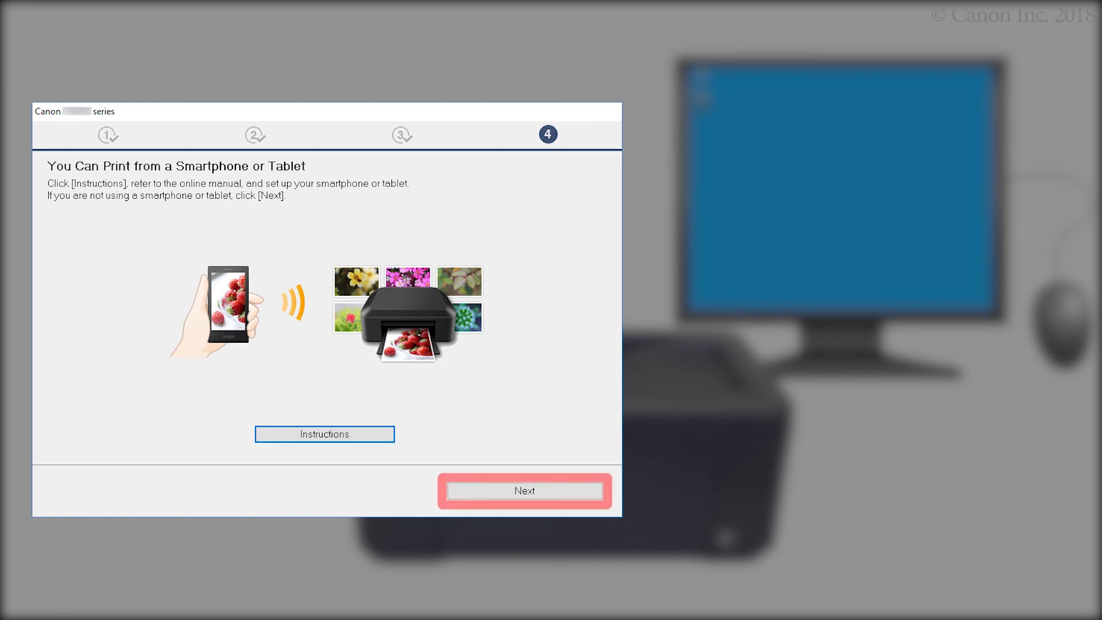
click(523, 490)
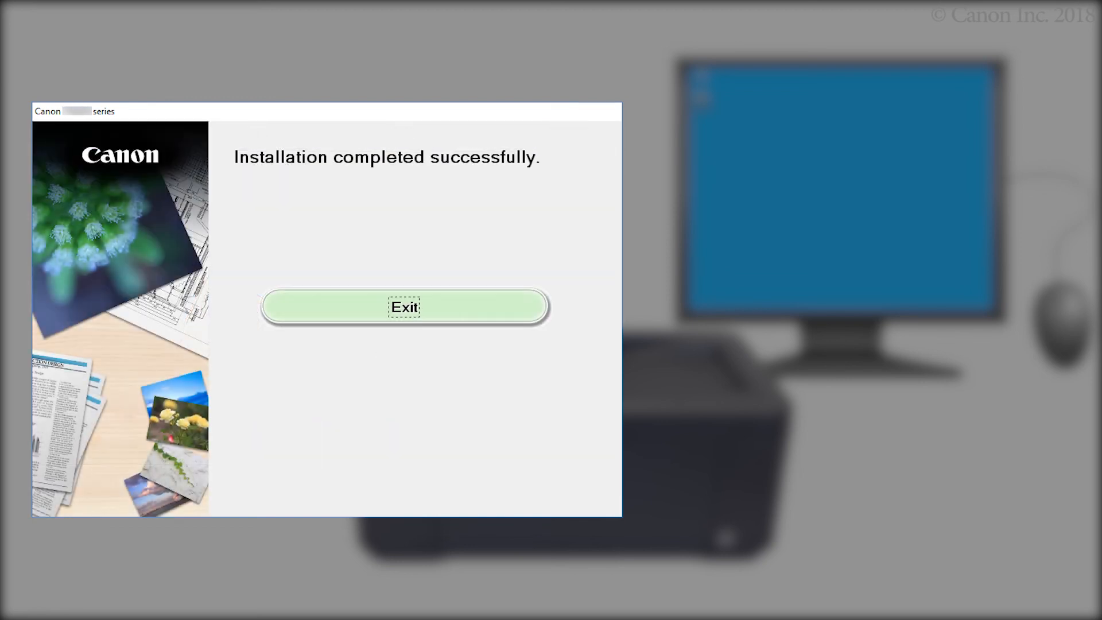